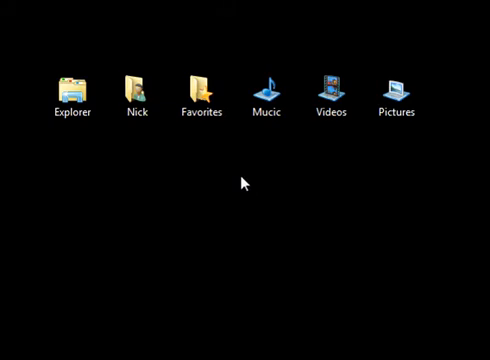
pyautogui.moveTo(252, 184)
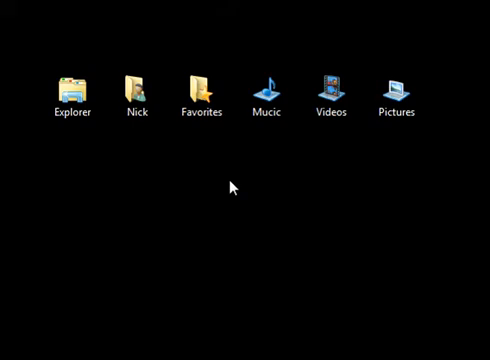
pyautogui.moveTo(244, 194)
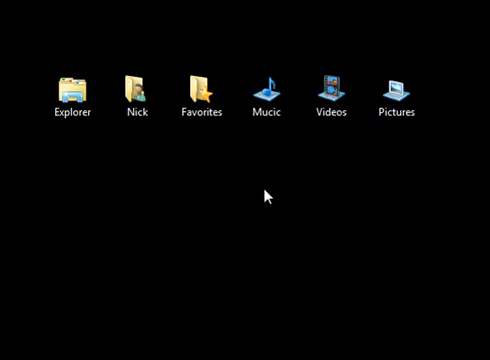
pyautogui.moveTo(236, 192)
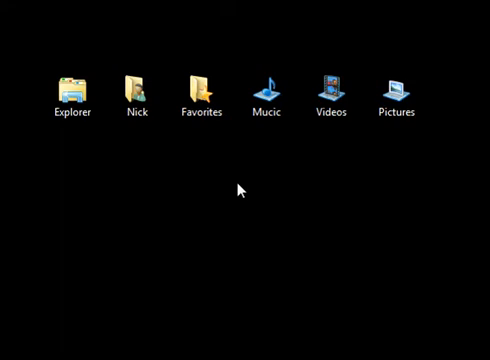
pyautogui.moveTo(132, 156)
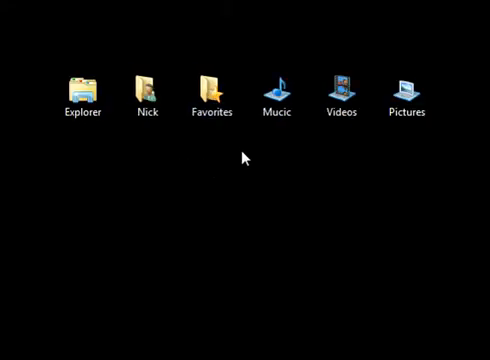
pyautogui.moveTo(348, 126)
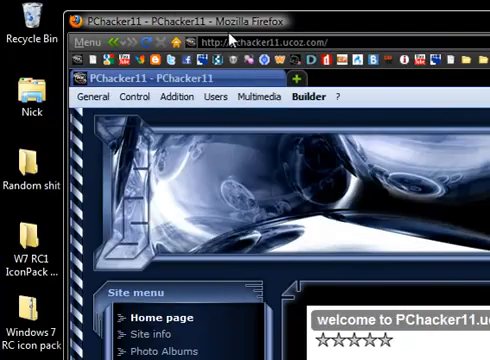
# Reach the PCchacker11 Downloads page offering the Windows 7 RC icon pack link
pyautogui.scroll(-3)
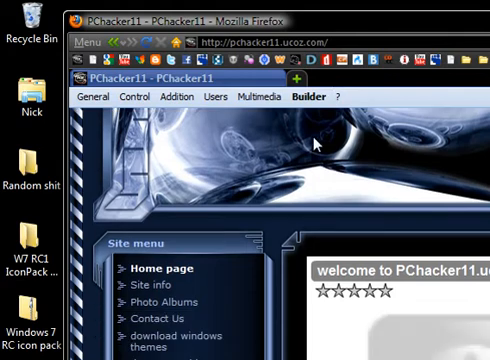
pyautogui.scroll(-3)
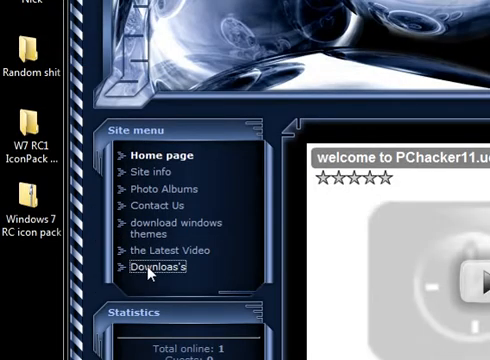
pyautogui.click(156, 268)
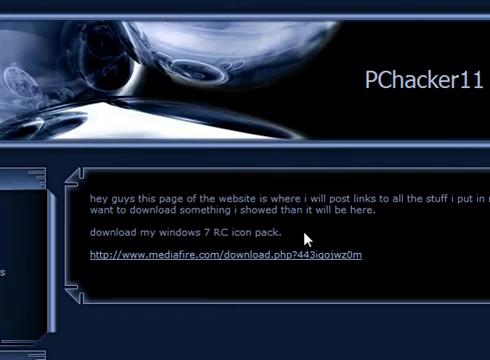
pyautogui.moveTo(260, 240)
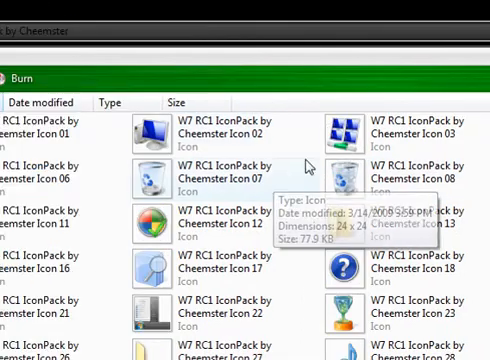
# Scroll through the Cheemster icon files inside the W7 RC1 IconPack folder
pyautogui.scroll(-3)
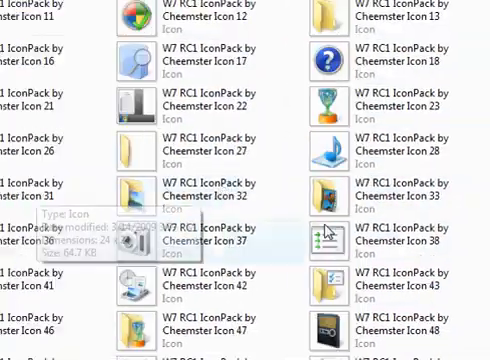
pyautogui.scroll(-3)
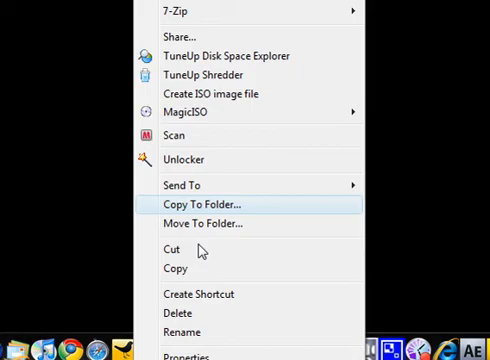
# Browse the W7 RC1 IconPack in the Change Icon dialog and choose an icon file
pyautogui.click(188, 356)
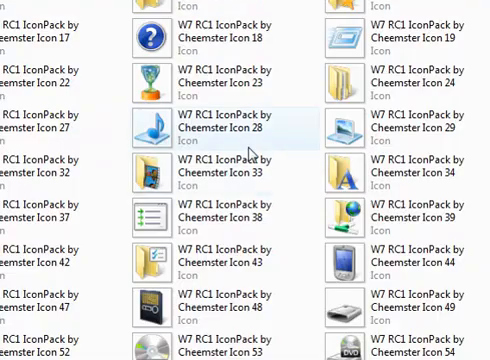
pyautogui.scroll(3)
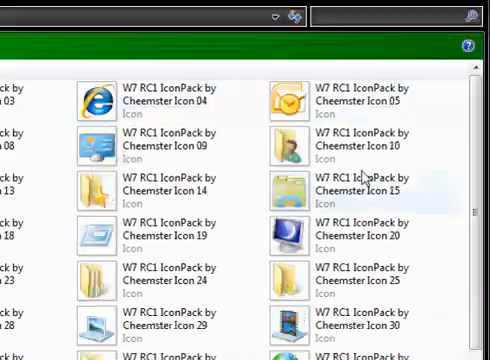
pyautogui.scroll(-3)
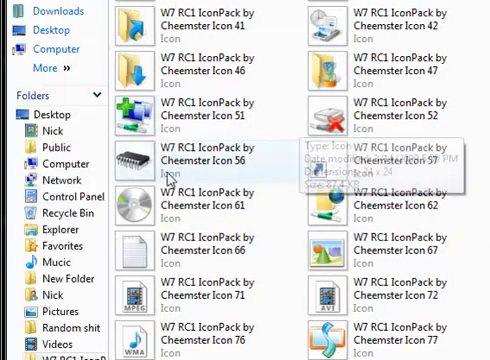
pyautogui.scroll(-3)
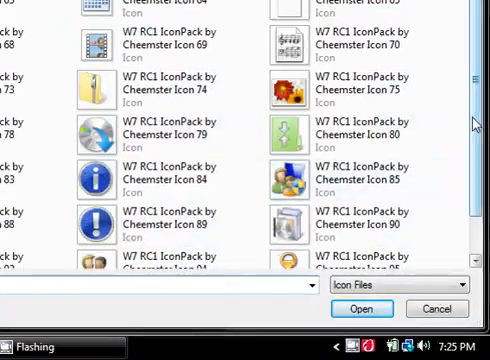
pyautogui.scroll(-3)
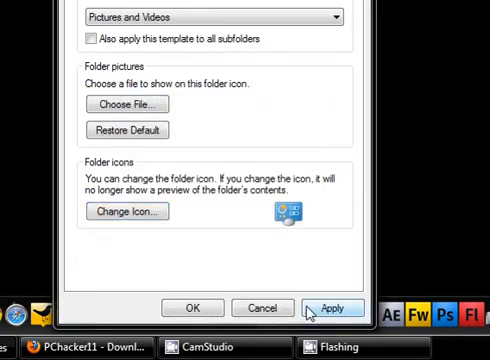
# Apply the chosen icon so the desktop New Folder displays it
pyautogui.click(332, 308)
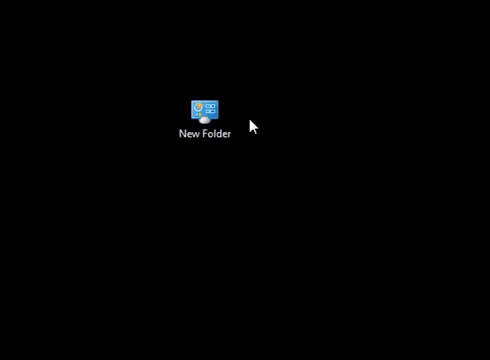
pyautogui.click(204, 108)
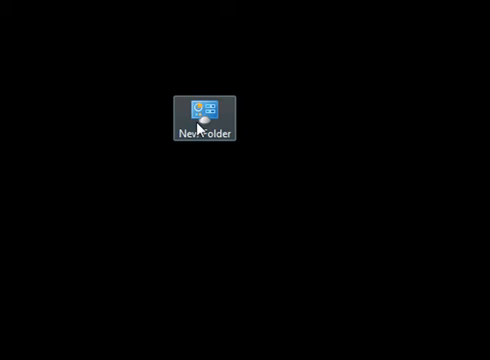